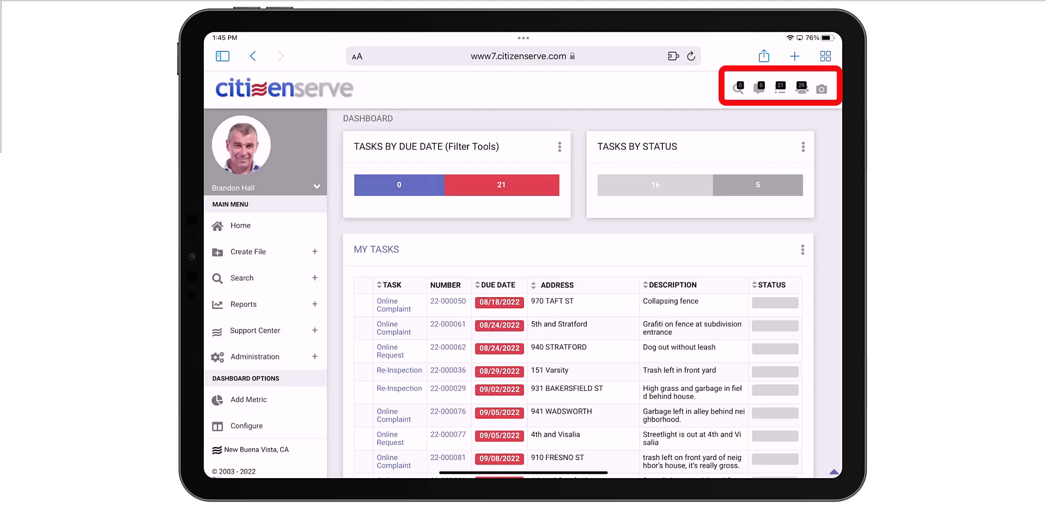
- Capture a photo of the overgrown yard with the camera and accept it
left_click(823, 87)
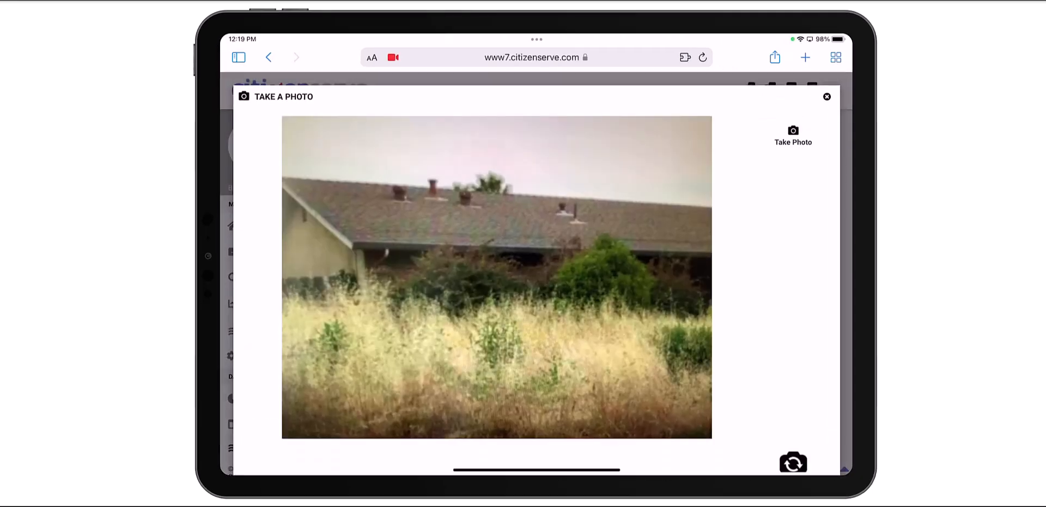
left_click(793, 135)
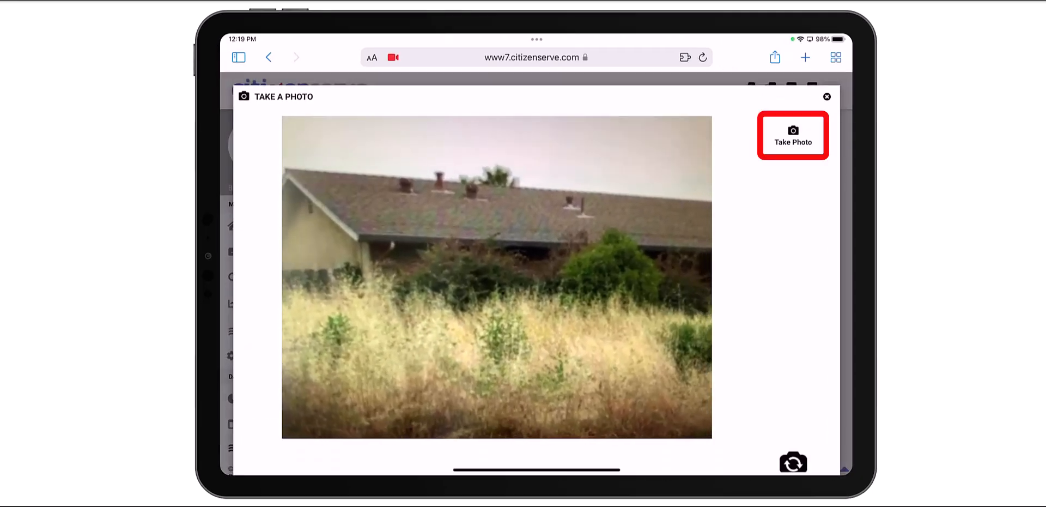
left_click(793, 135)
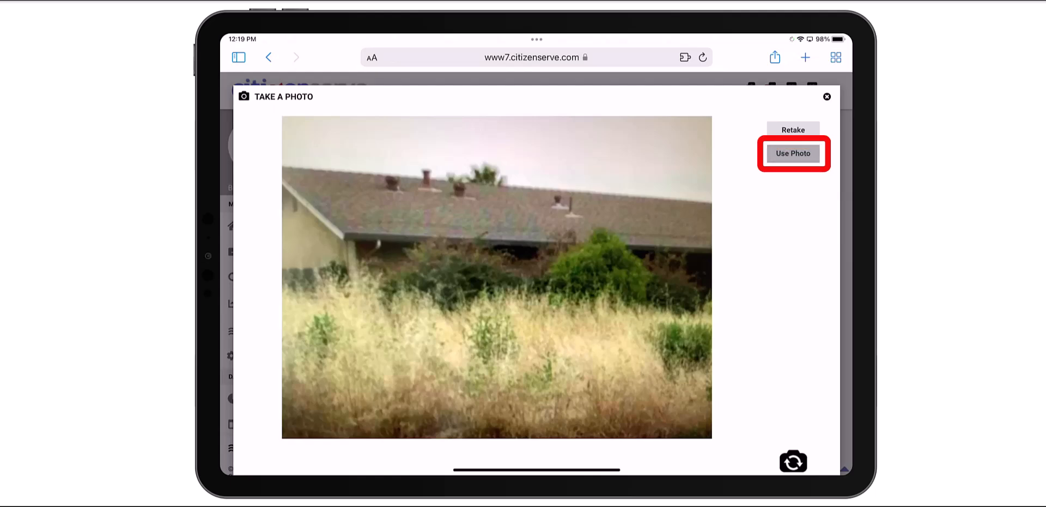
left_click(794, 154)
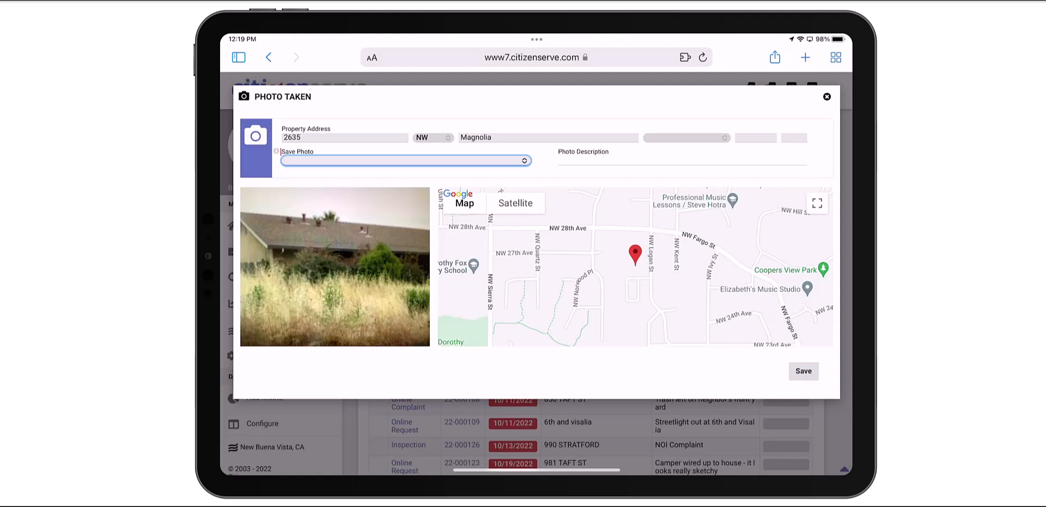
- Save the photo into a new file of type Code Case, starting a code case for the property
left_click(405, 160)
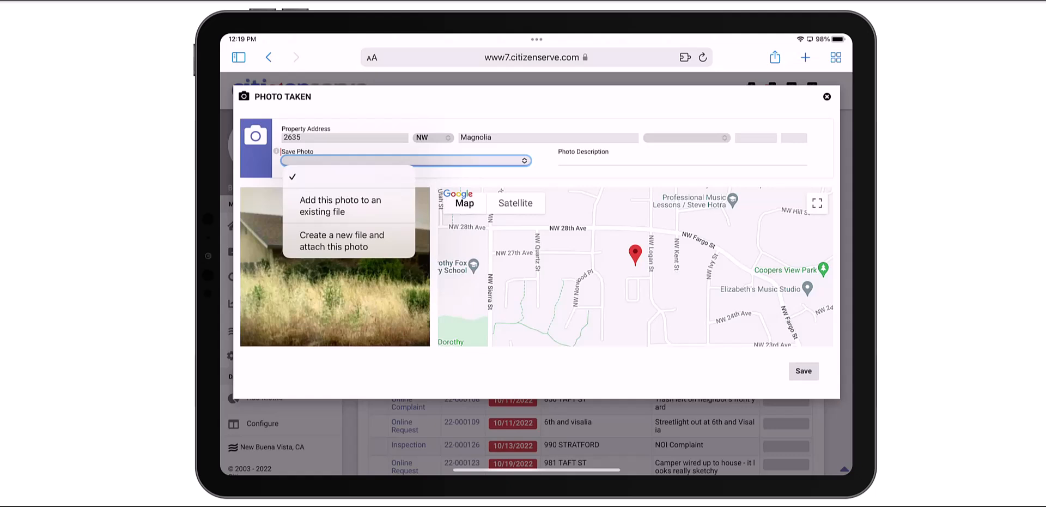
left_click(341, 240)
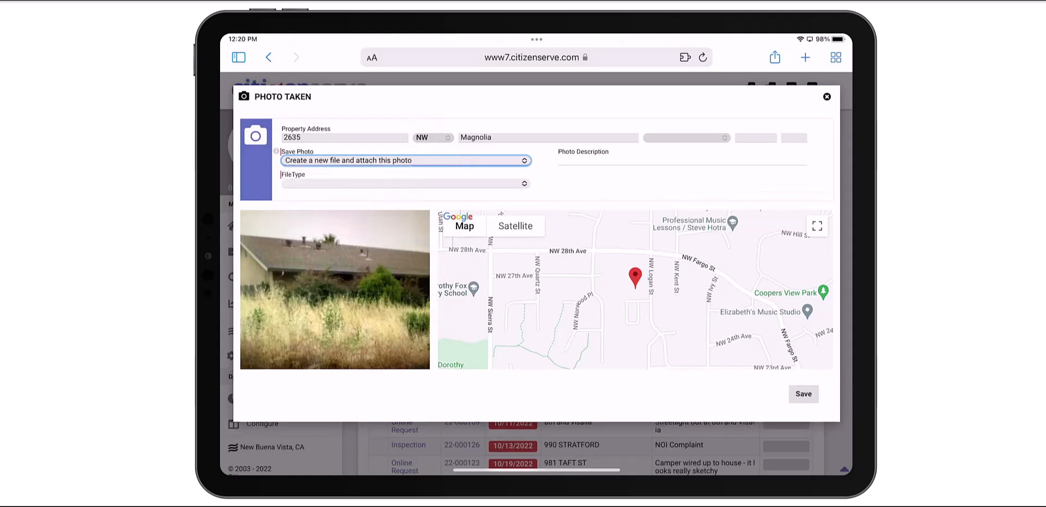
left_click(405, 183)
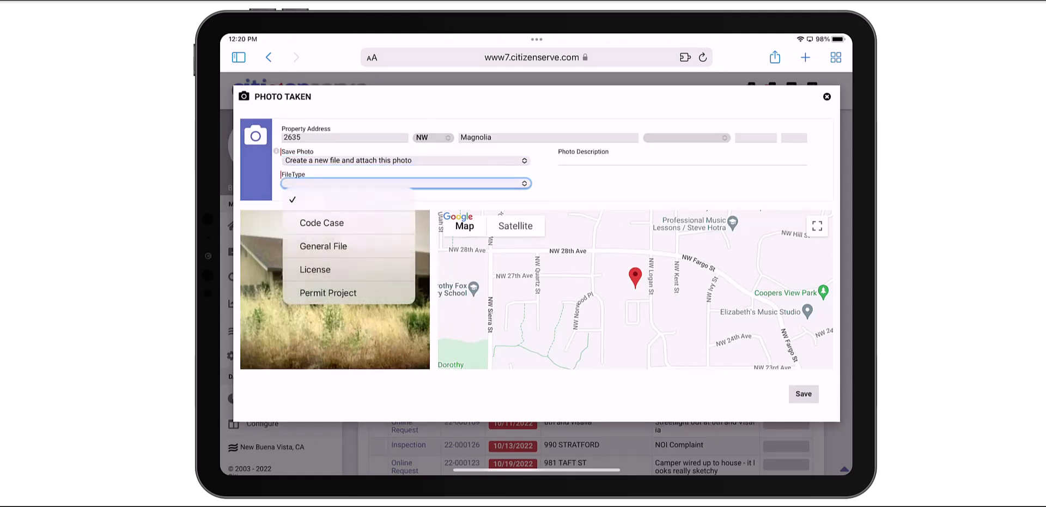
left_click(320, 222)
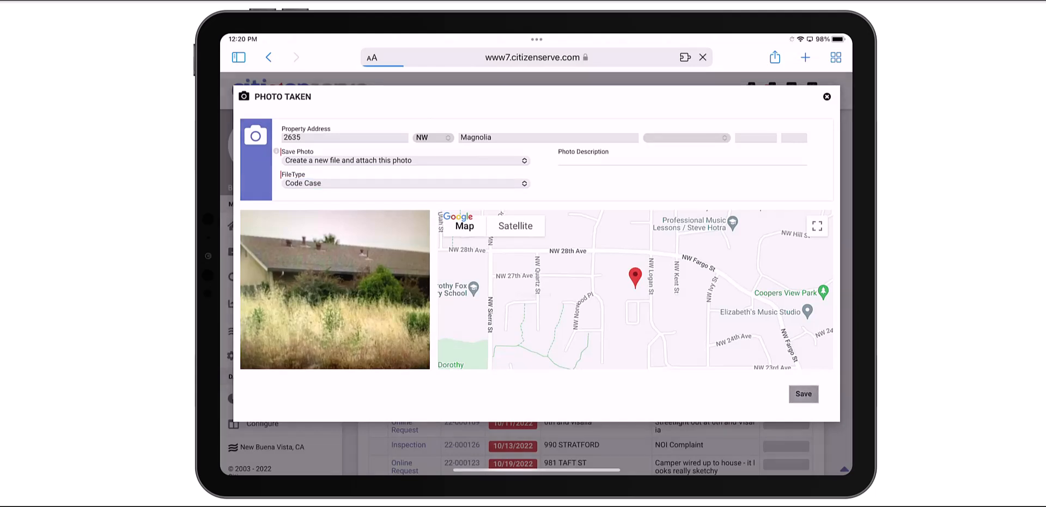
left_click(803, 393)
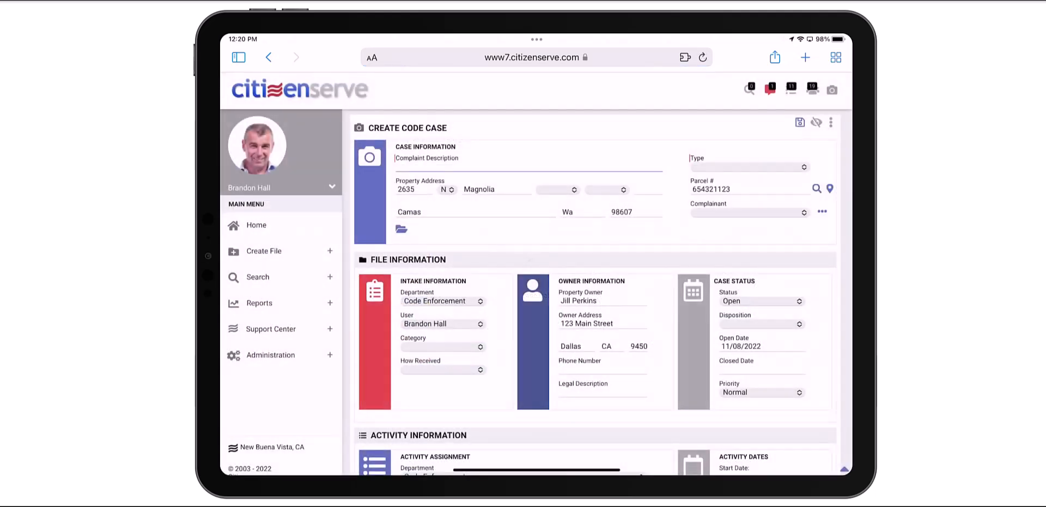
- Describe the case as 'Tall grass and weeds' and set its type to Code Enforcement
left_click(528, 166)
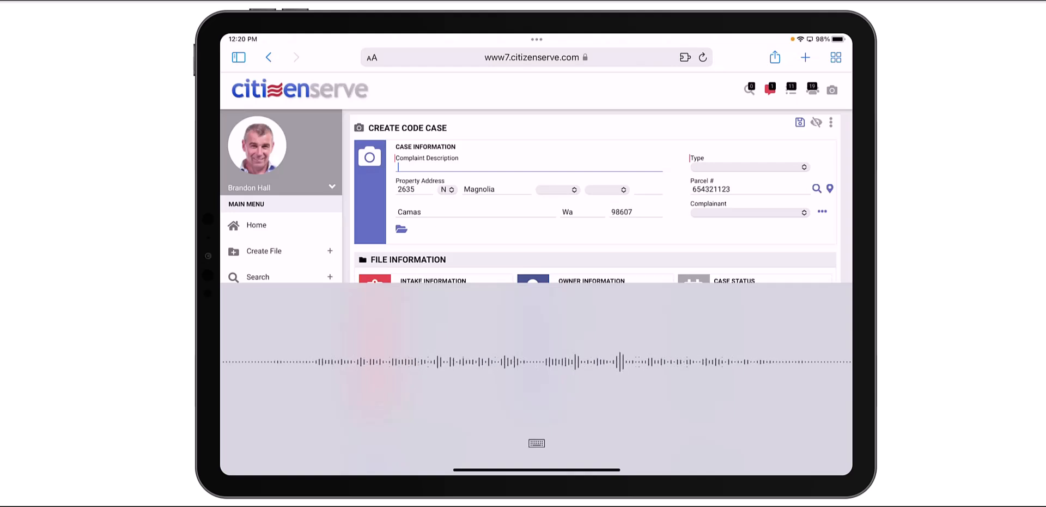
type("Tall grass and weeds")
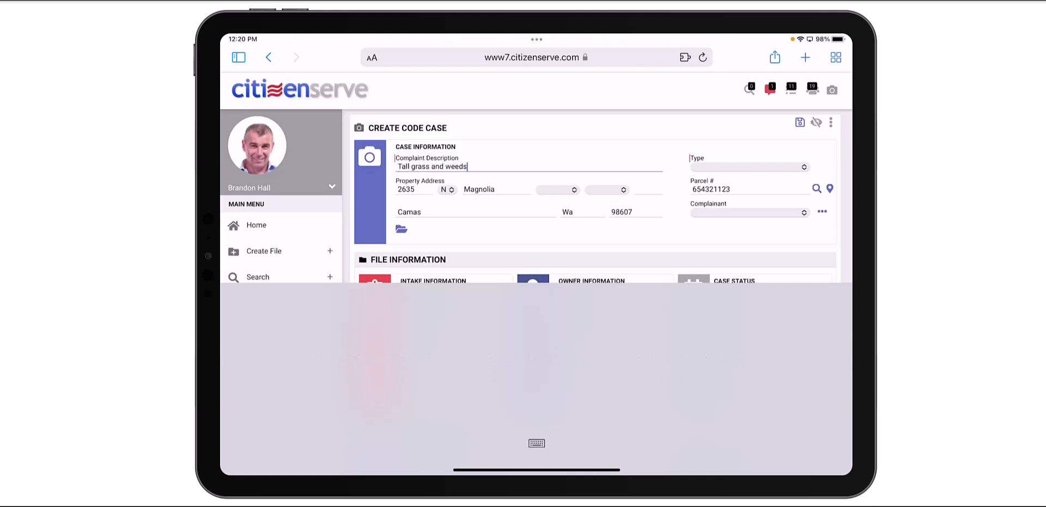
left_click(748, 166)
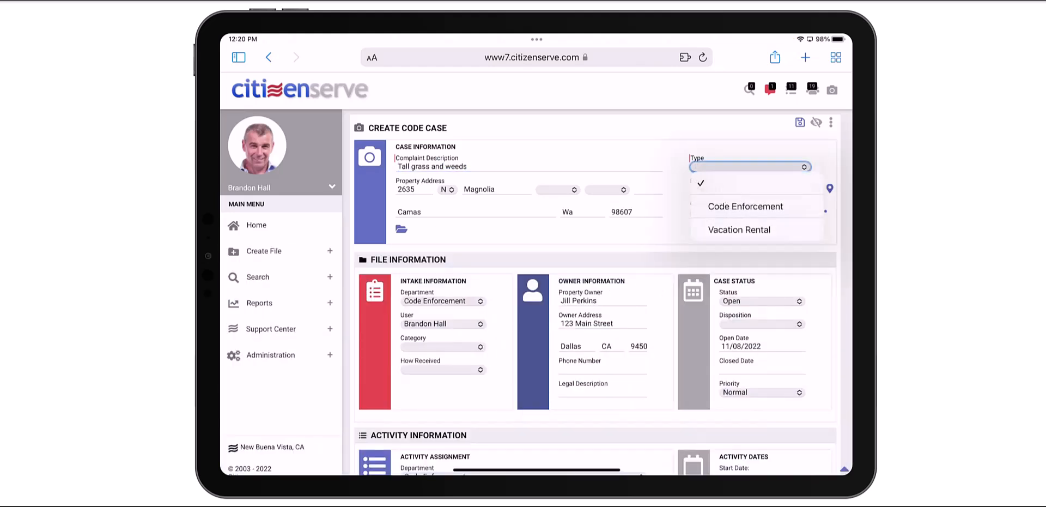
left_click(745, 206)
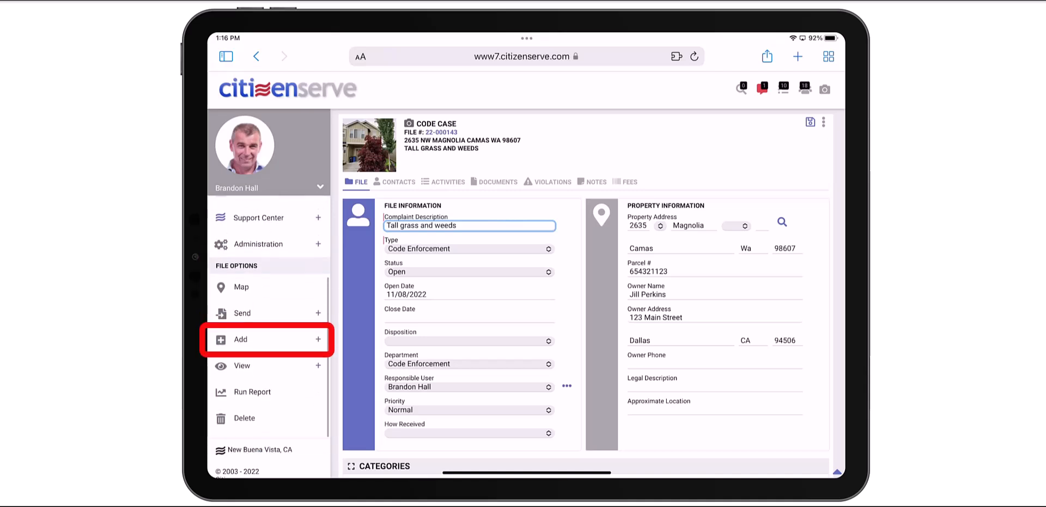
- Start adding a violation to the case from File Options > Add
left_click(239, 338)
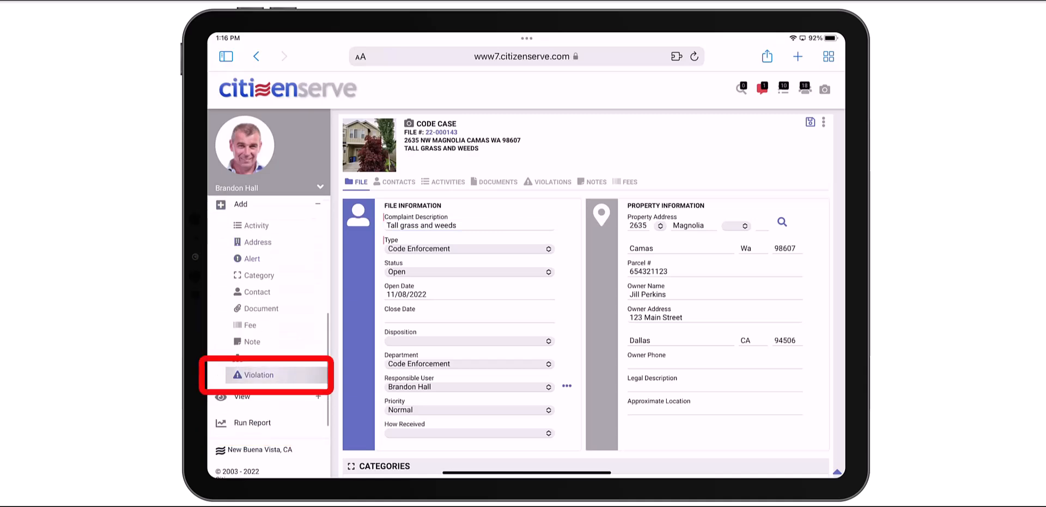
left_click(257, 374)
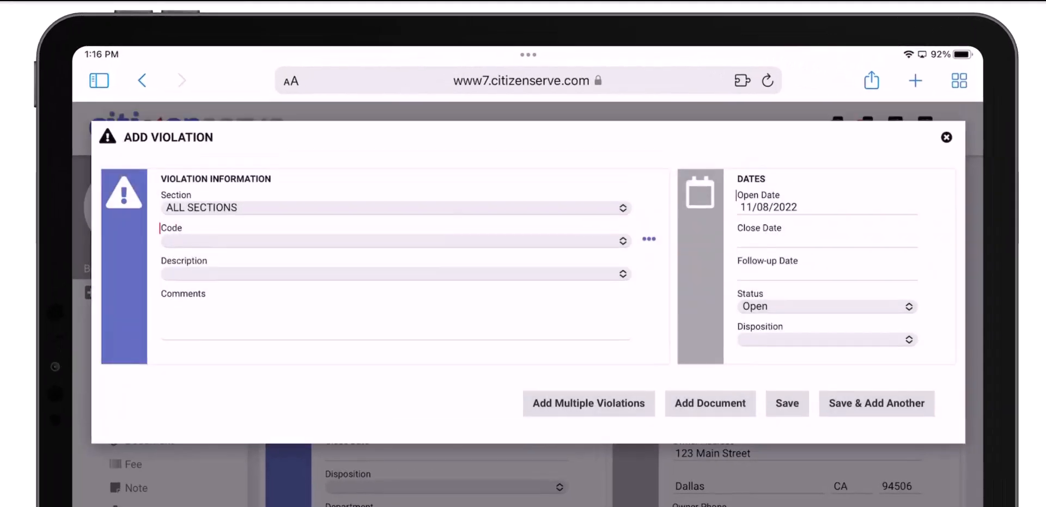
- Add Property Maintenance violation CMC 24-2.2c for overgrown vegetation and save to add another
left_click(394, 207)
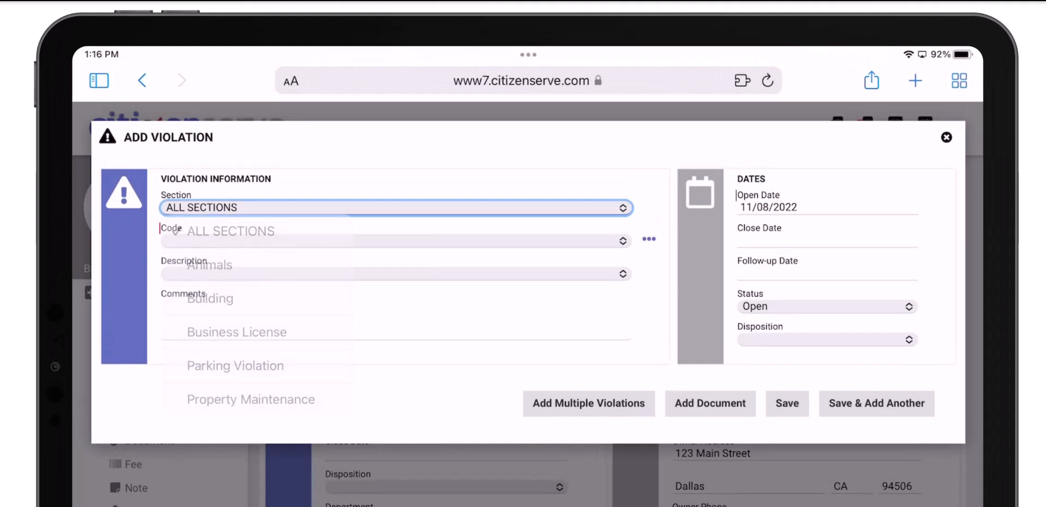
left_click(251, 399)
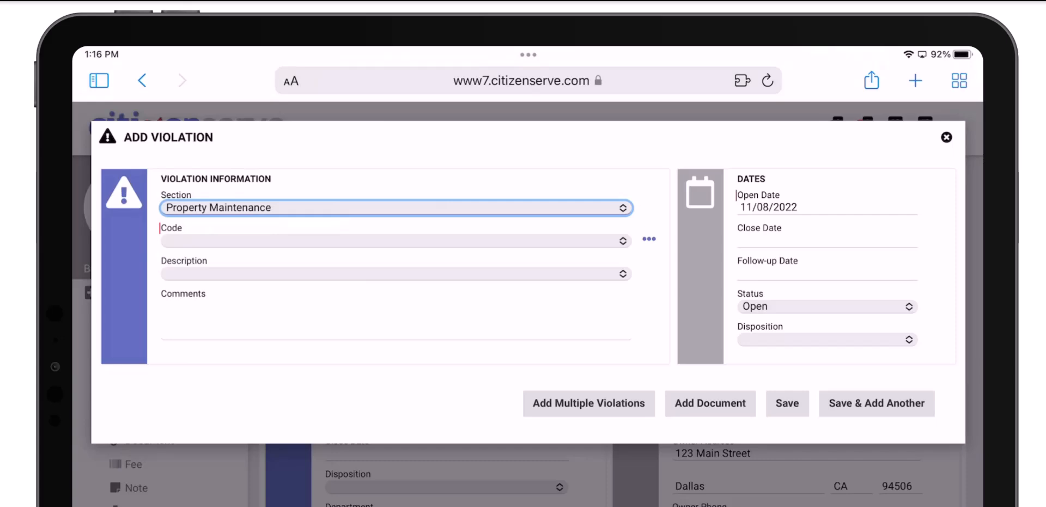
left_click(395, 240)
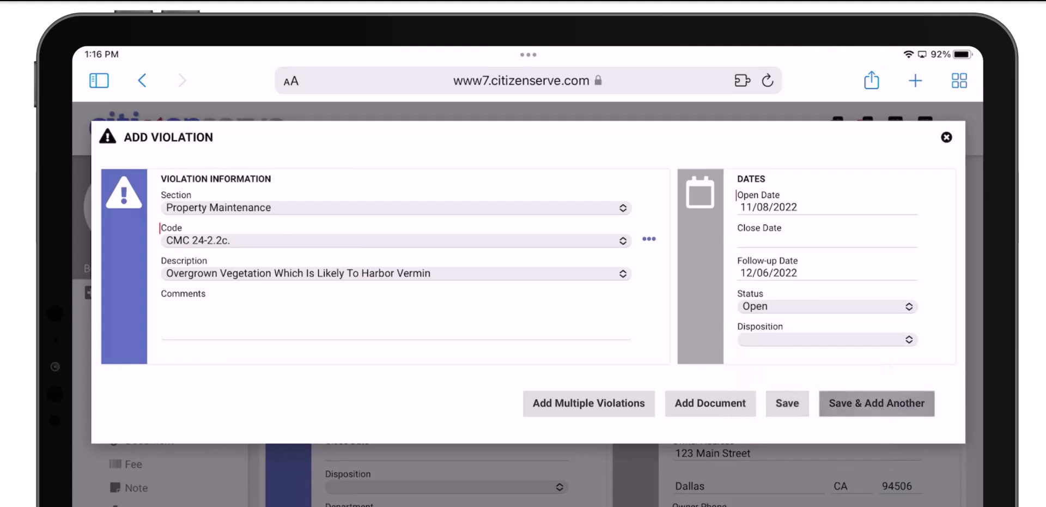
left_click(394, 207)
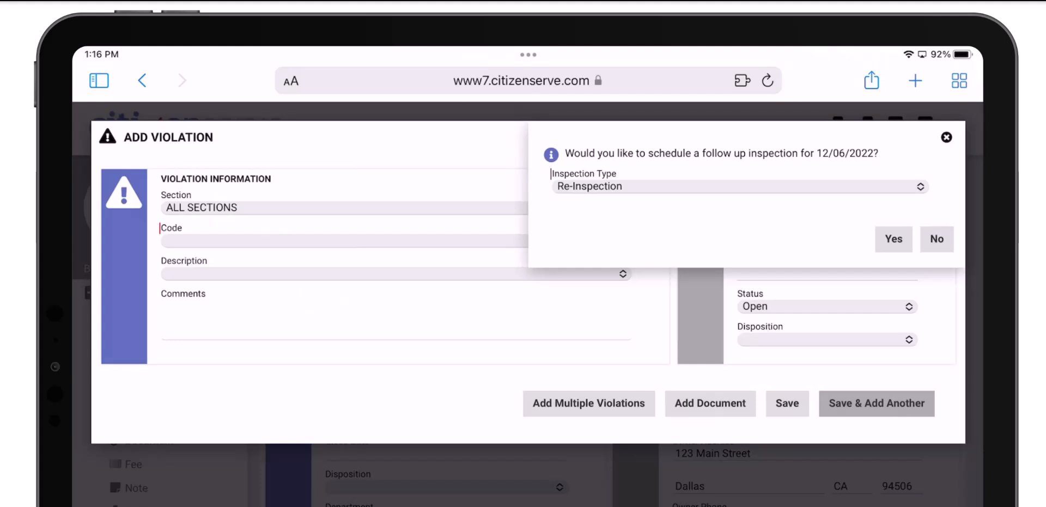
- Answer the follow-up prompt and add Property Maintenance violation CMC 24-2.2i for litter and debris
left_click(936, 239)
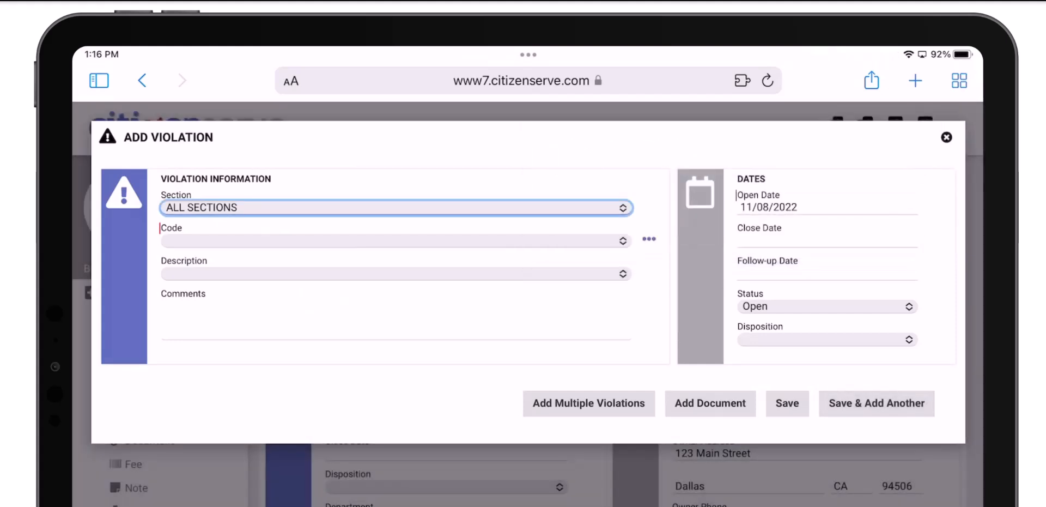
left_click(394, 207)
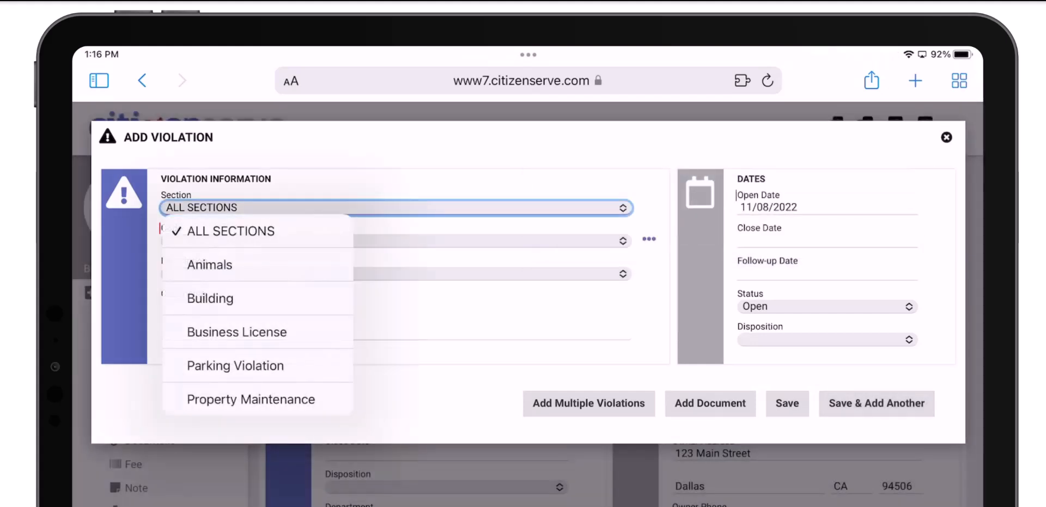
left_click(251, 398)
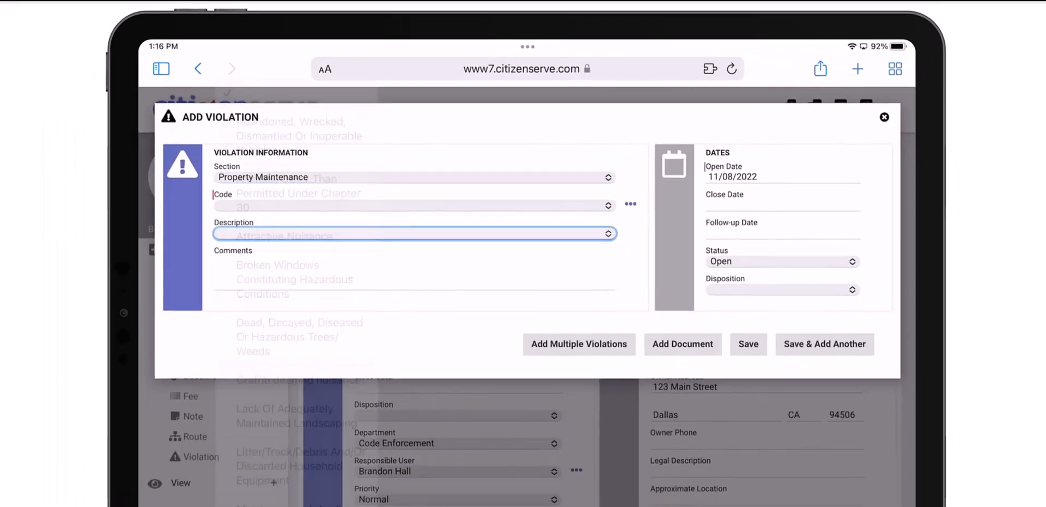
left_click(414, 233)
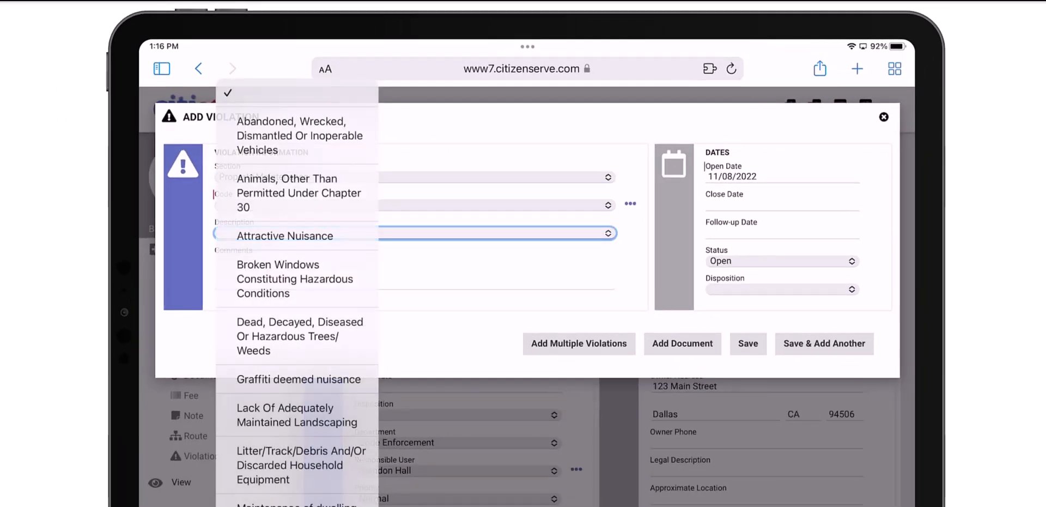
left_click(301, 464)
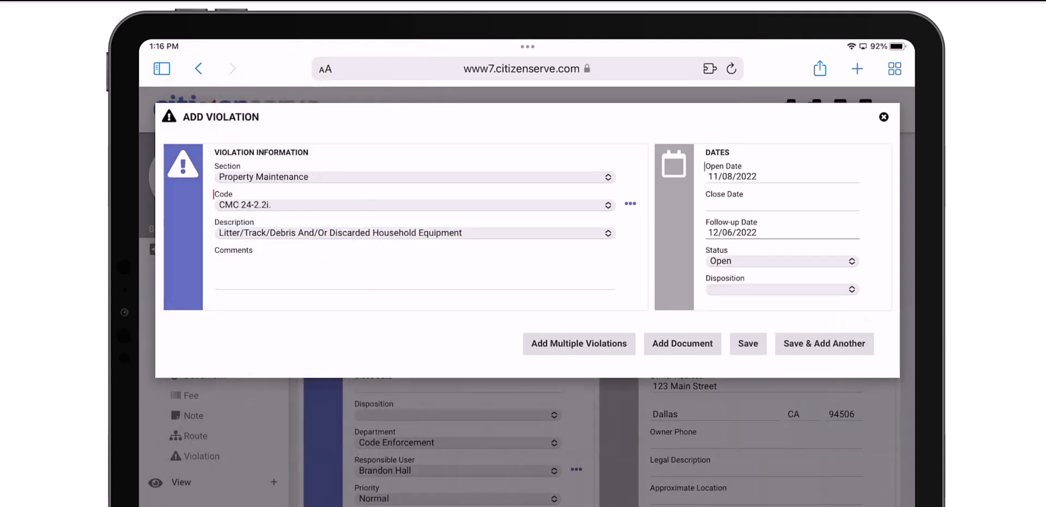
left_click(884, 117)
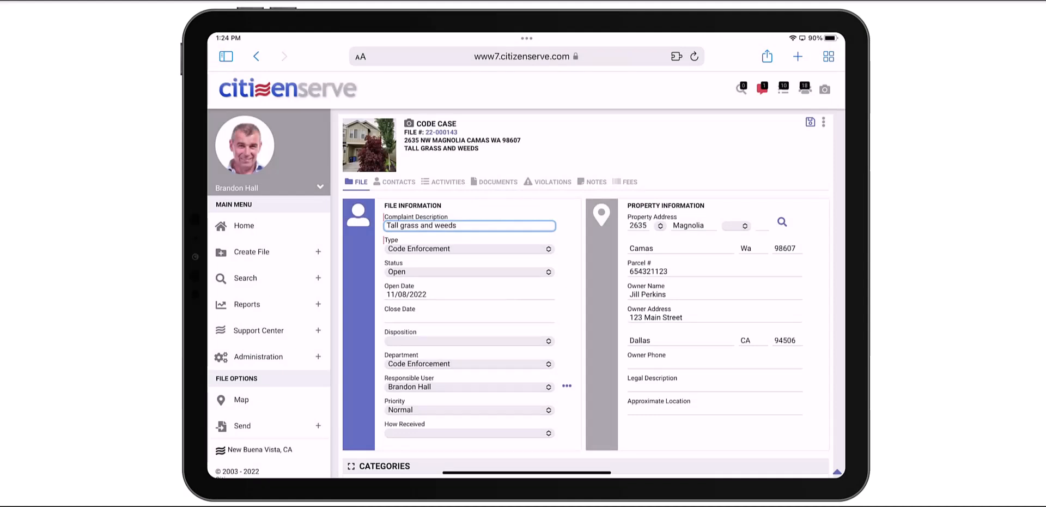
- Capture a photo of the debris pile and accept it
left_click(825, 89)
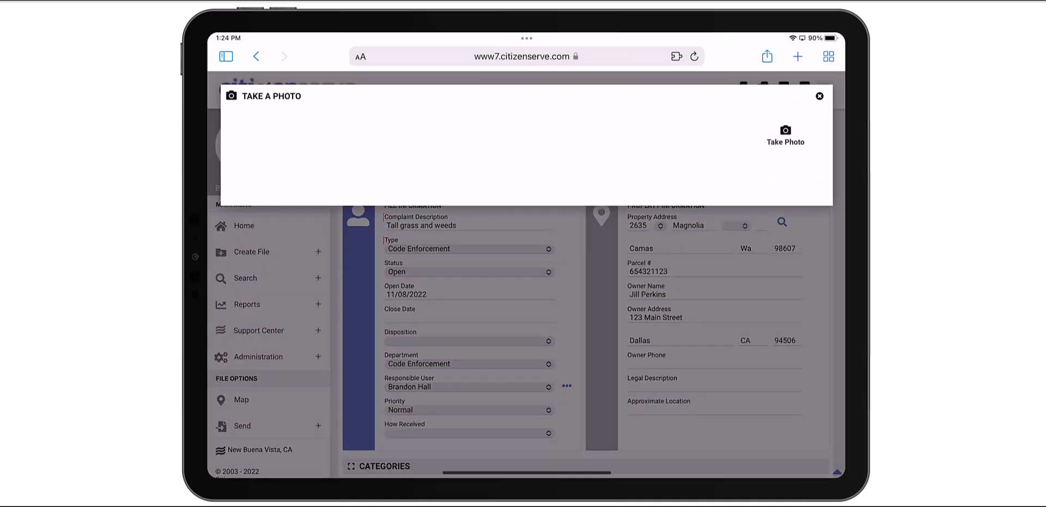
left_click(786, 133)
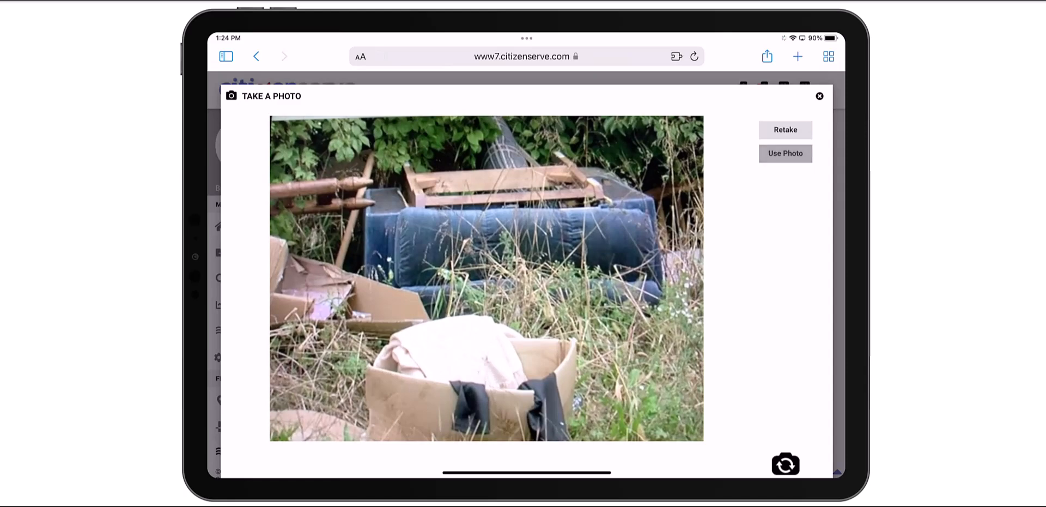
left_click(786, 153)
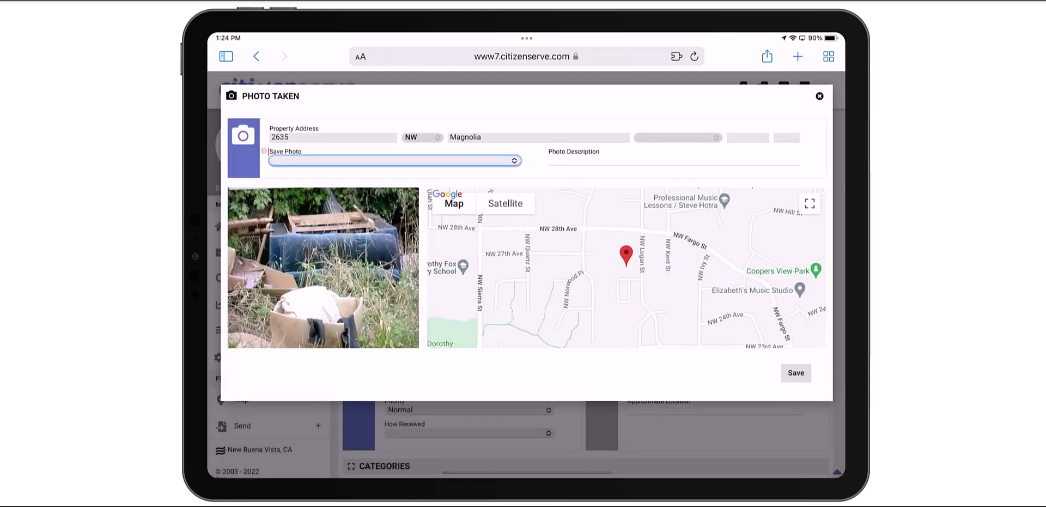
- Choose to add the photo to existing file 22-000143 and confirm the case
left_click(392, 160)
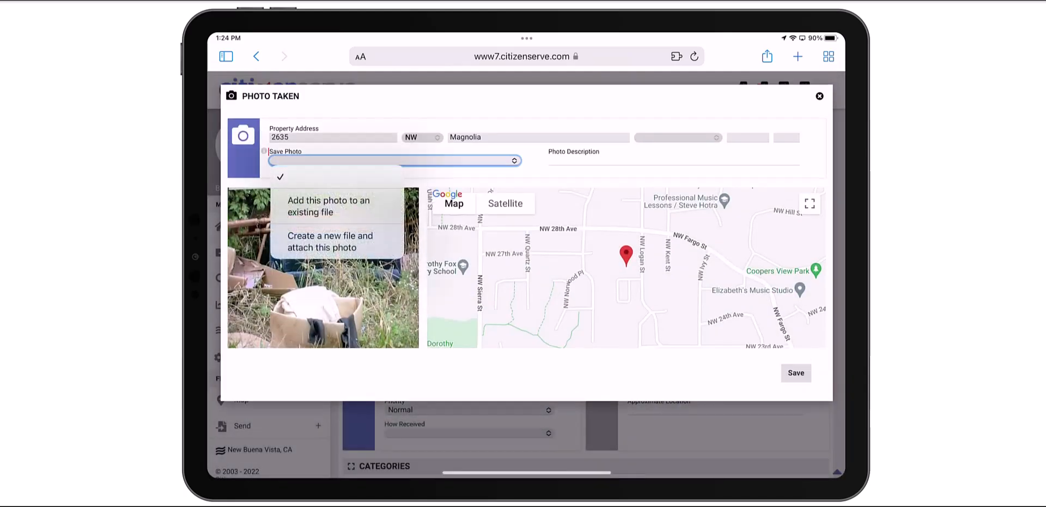
left_click(328, 206)
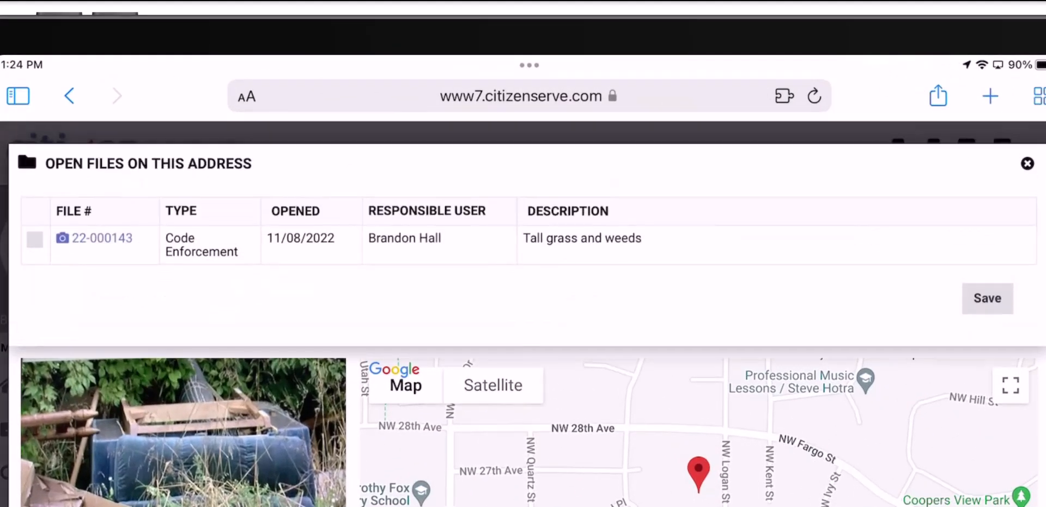
left_click(35, 240)
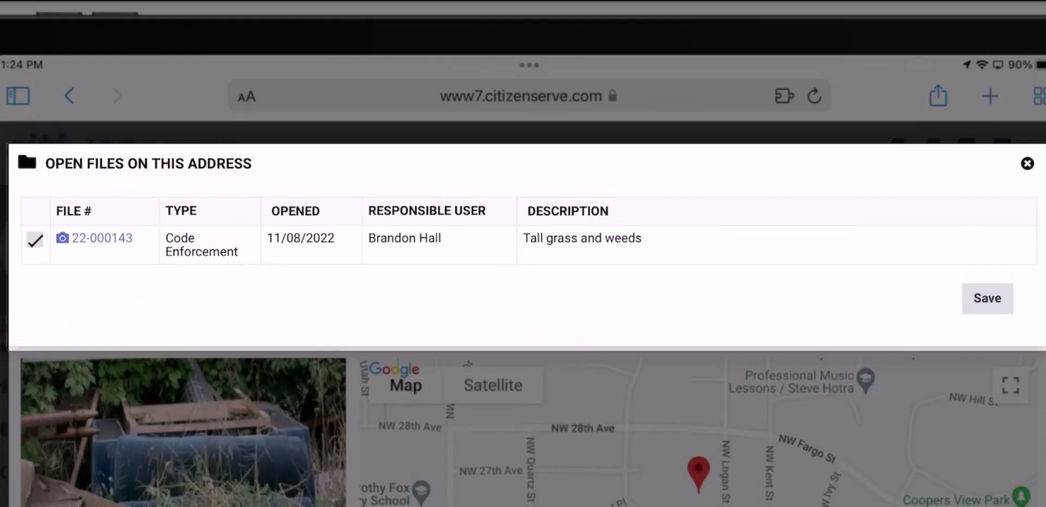
left_click(987, 298)
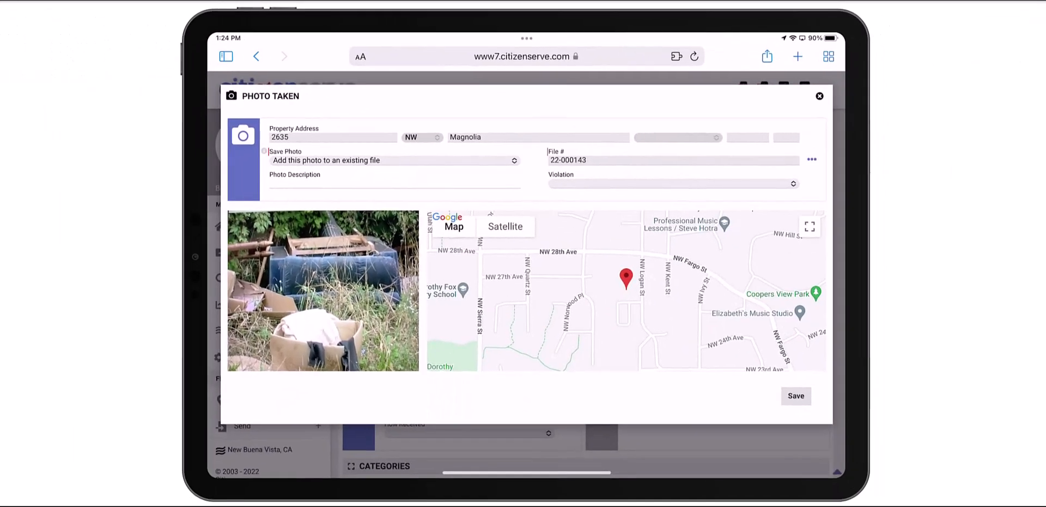
- Link the photo to the CMC 24-2.2i Litter/Debris violation
left_click(672, 183)
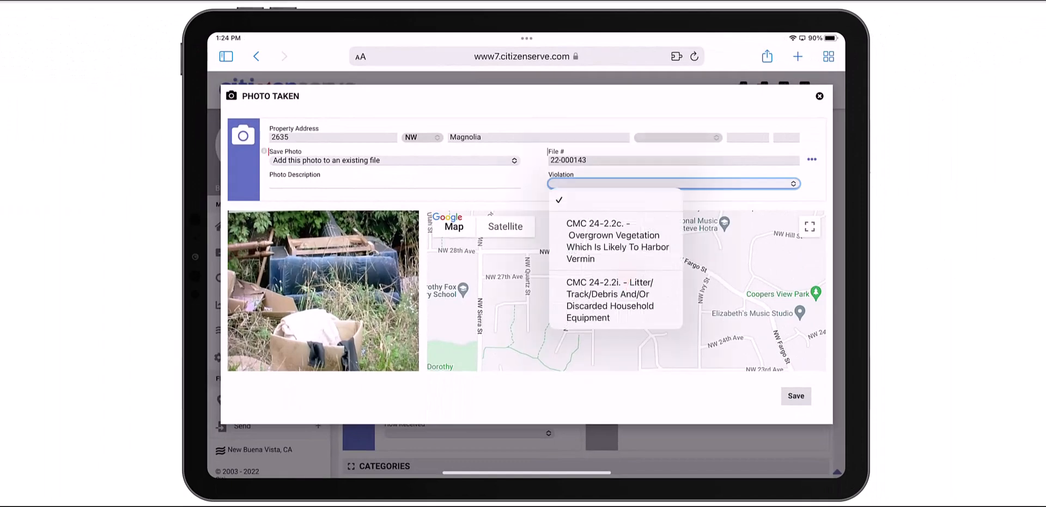
left_click(615, 299)
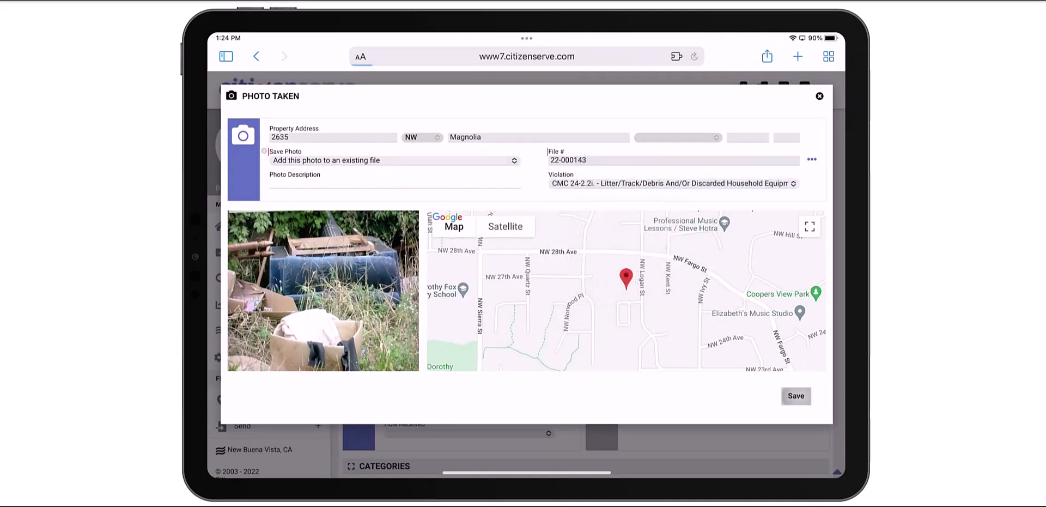
- Save the debris photo to the case and start a letter from File Options > Send
left_click(795, 396)
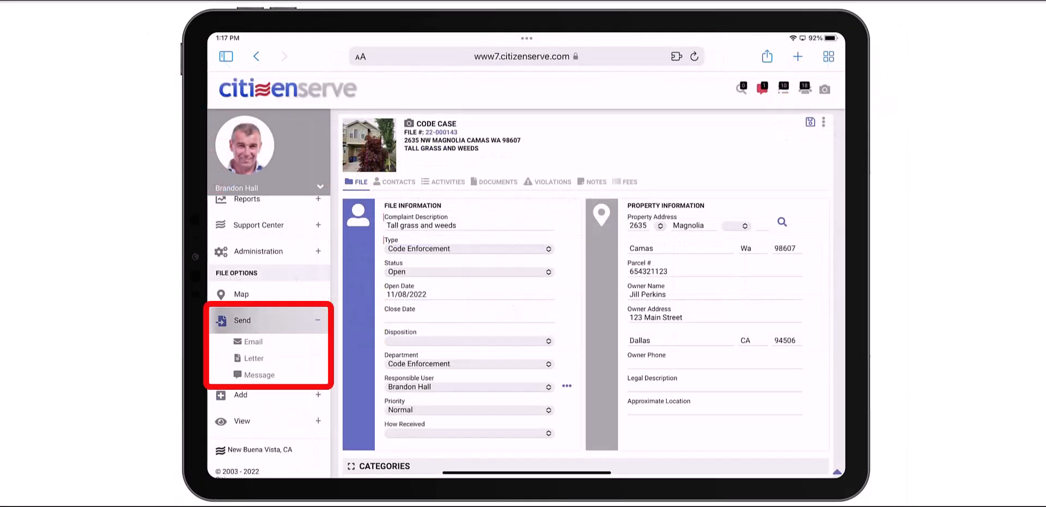
left_click(251, 358)
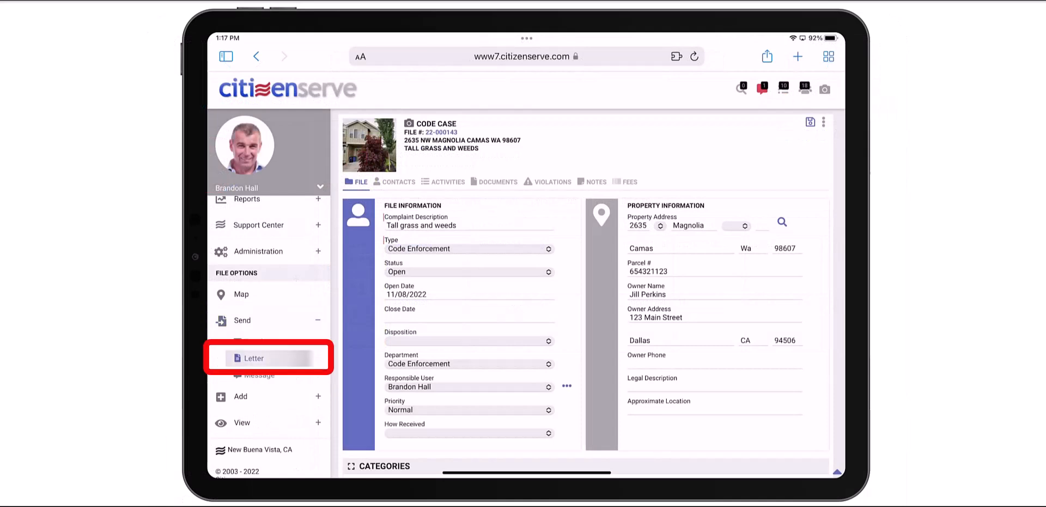
left_click(253, 357)
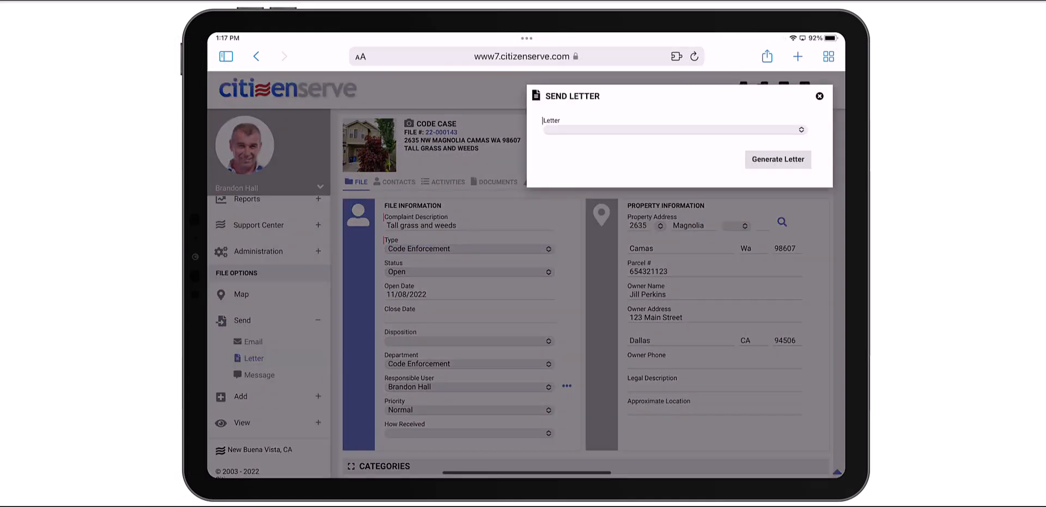
- Choose the Notice of Violation template and attach both case photos
left_click(673, 129)
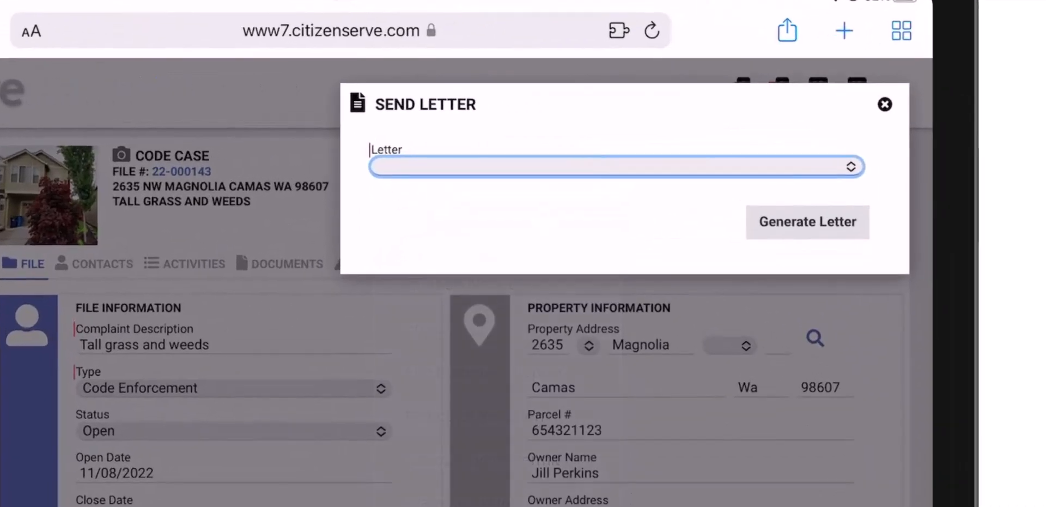
left_click(613, 166)
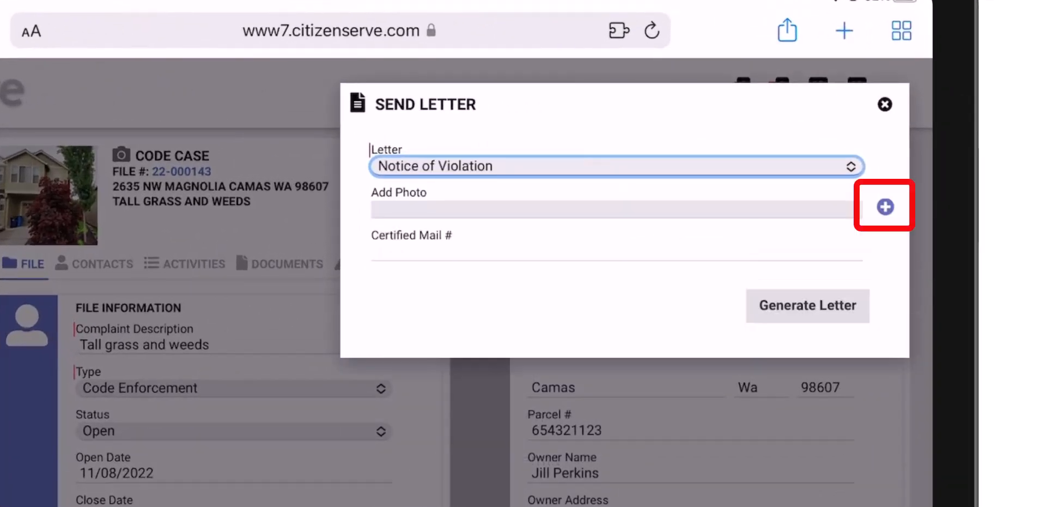
left_click(885, 206)
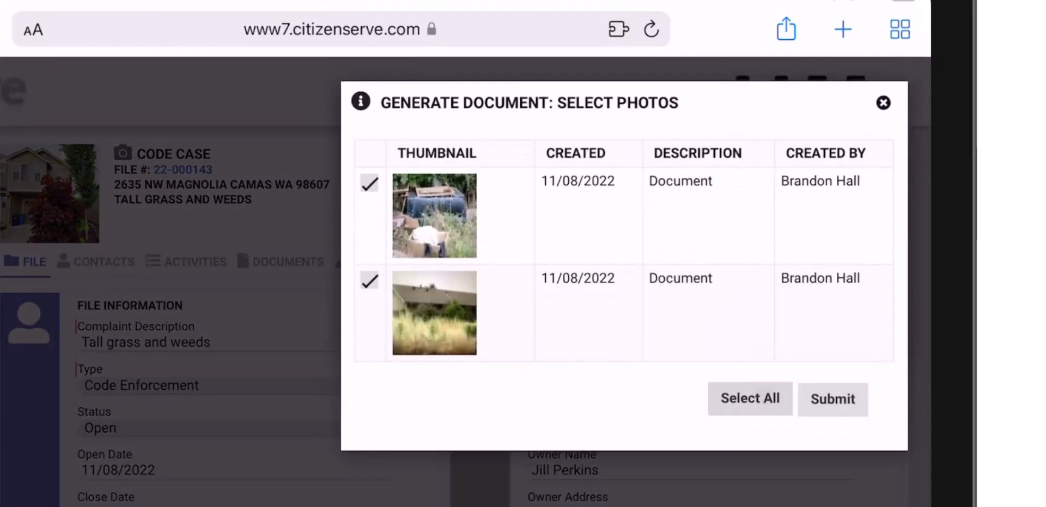
left_click(831, 399)
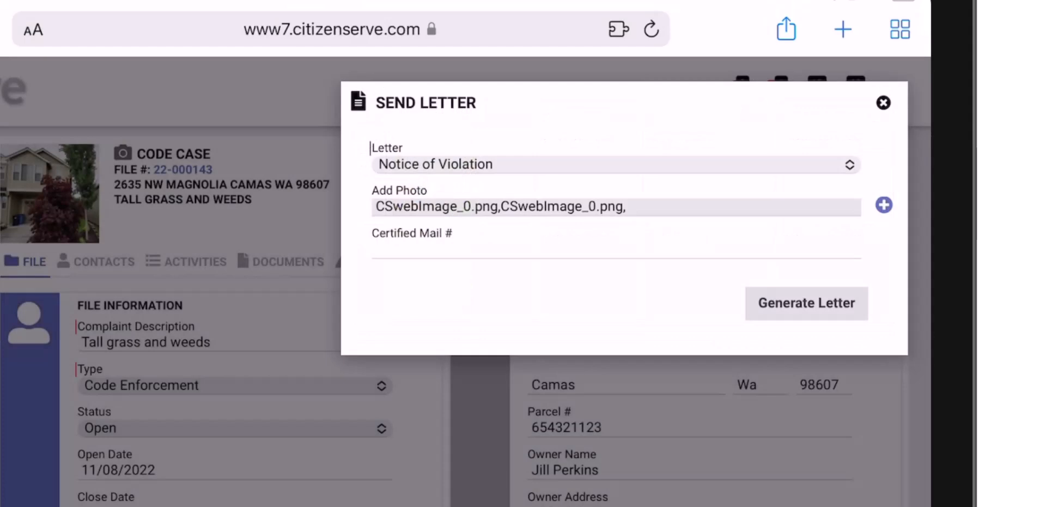
- Enter the certified mail number and generate the Notice of Violation letter
left_click(614, 249)
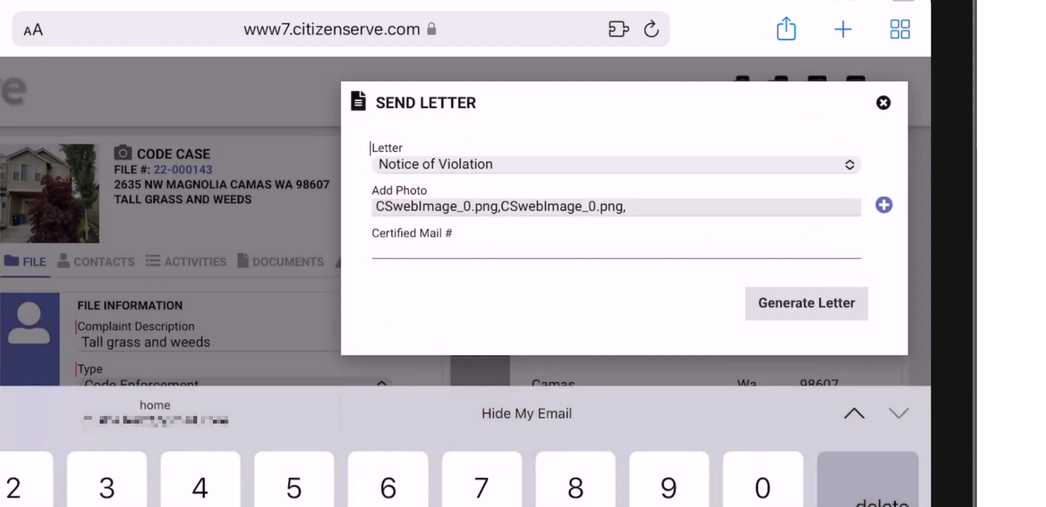
type("6874334")
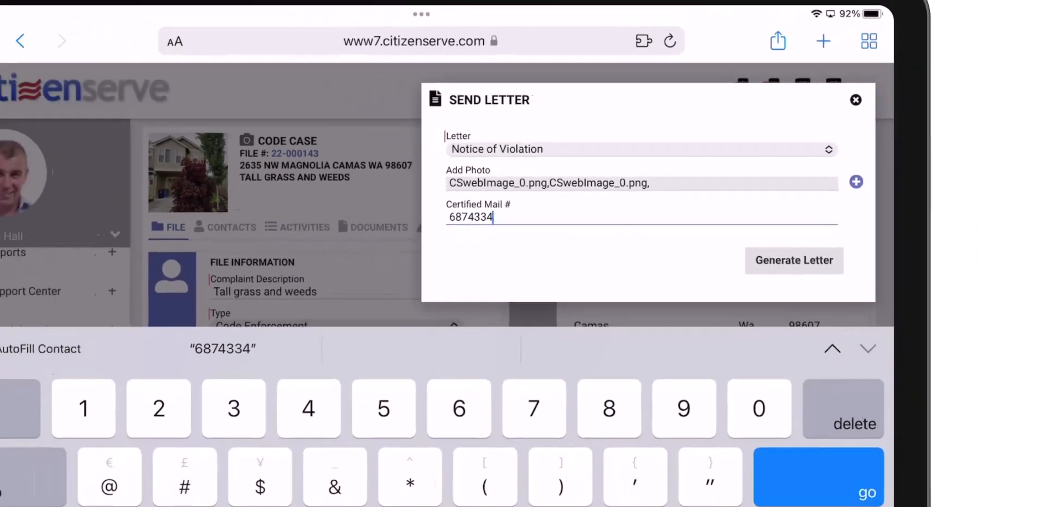
left_click(794, 260)
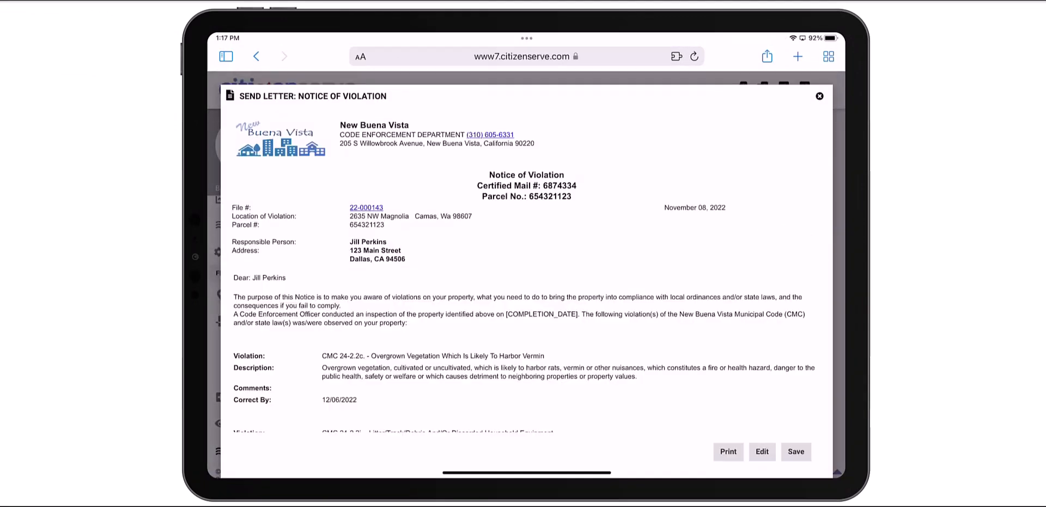
- Review the letter preview and save it to the case's Documents
scroll("down", 3)
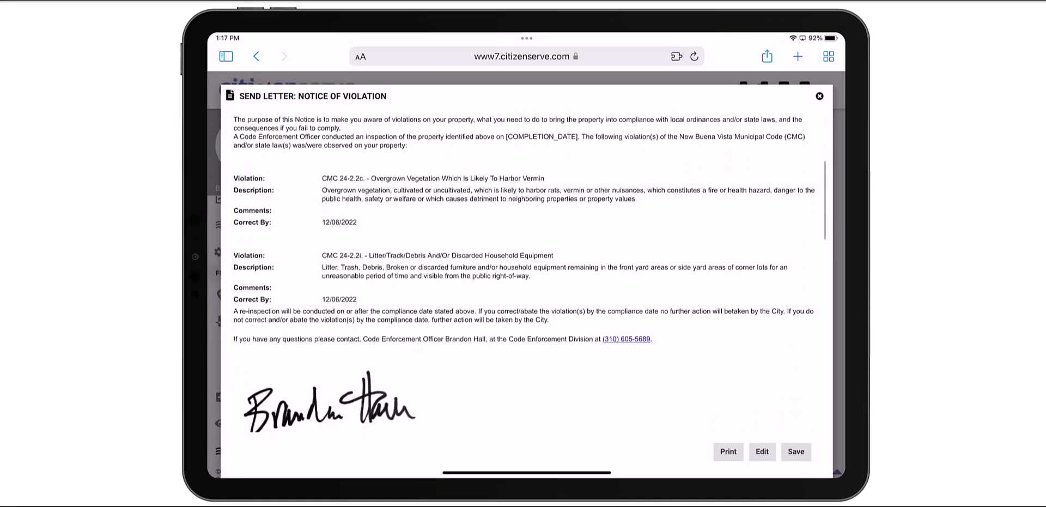
scroll("down", 3)
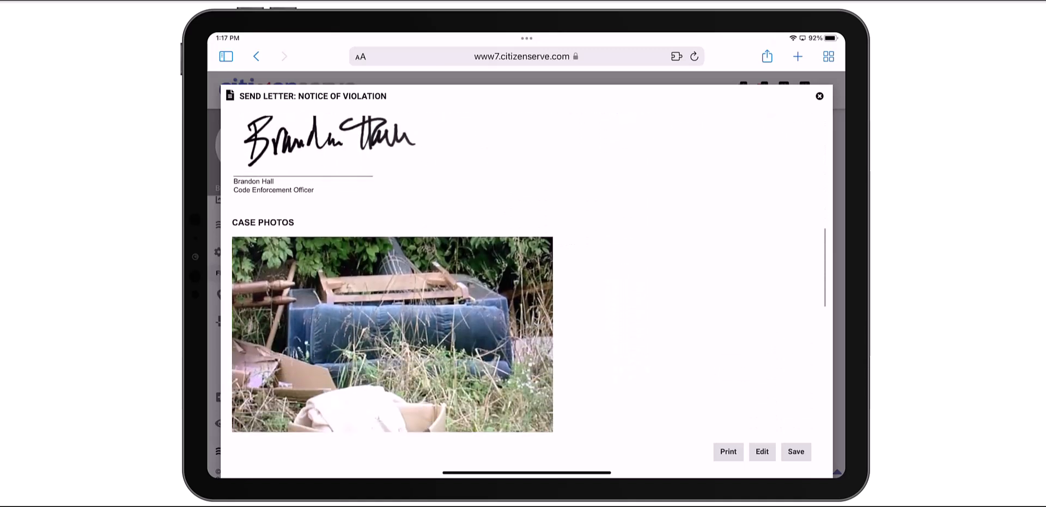
scroll("down", 3)
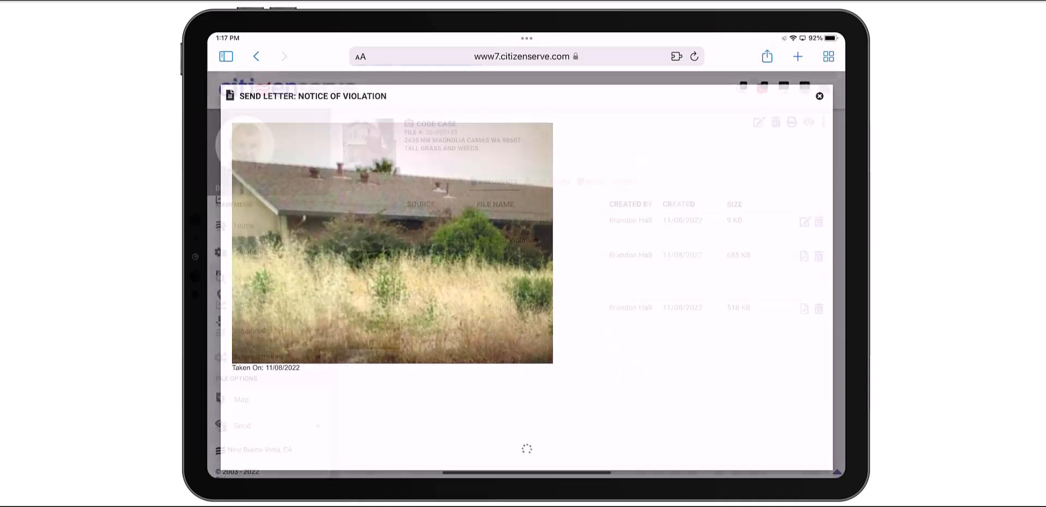
left_click(820, 96)
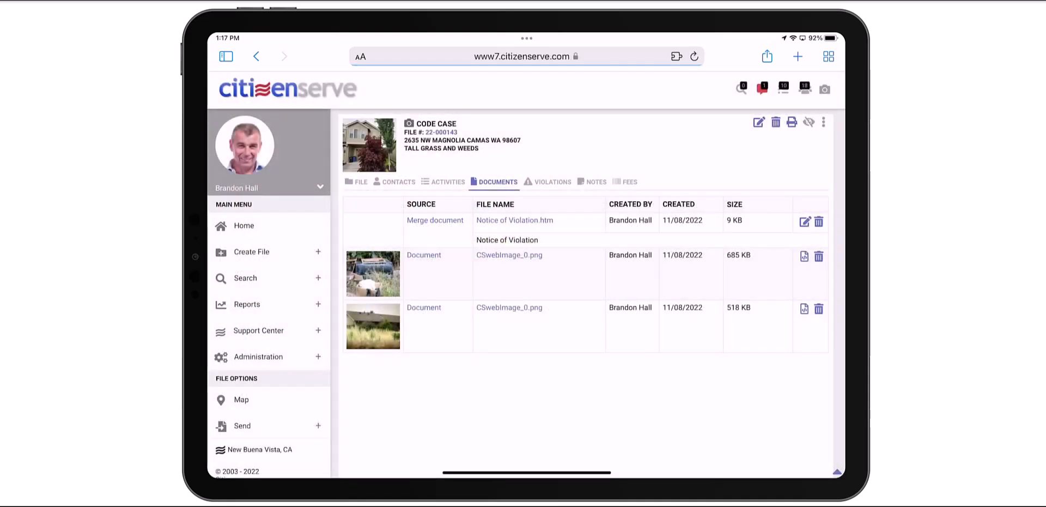